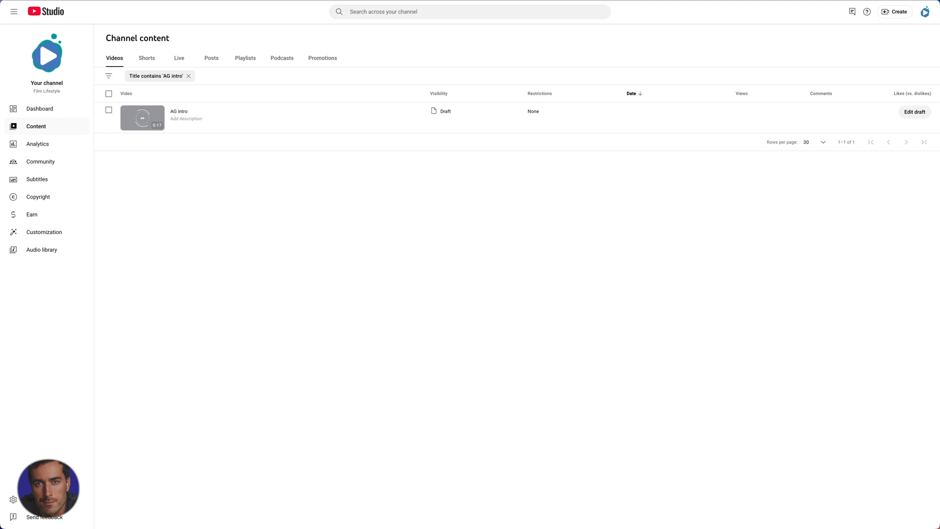
pyautogui.moveTo(480, 238)
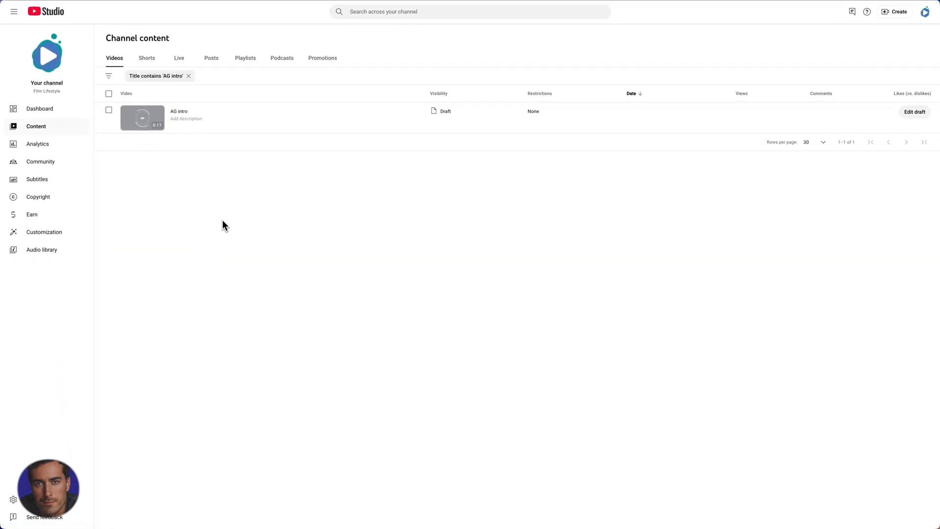
pyautogui.moveTo(174, 114)
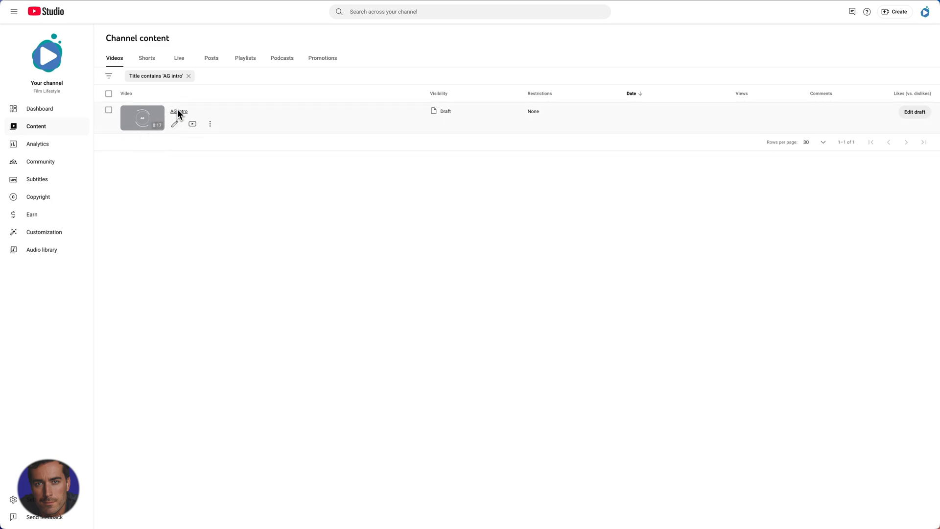
pyautogui.moveTo(158, 133)
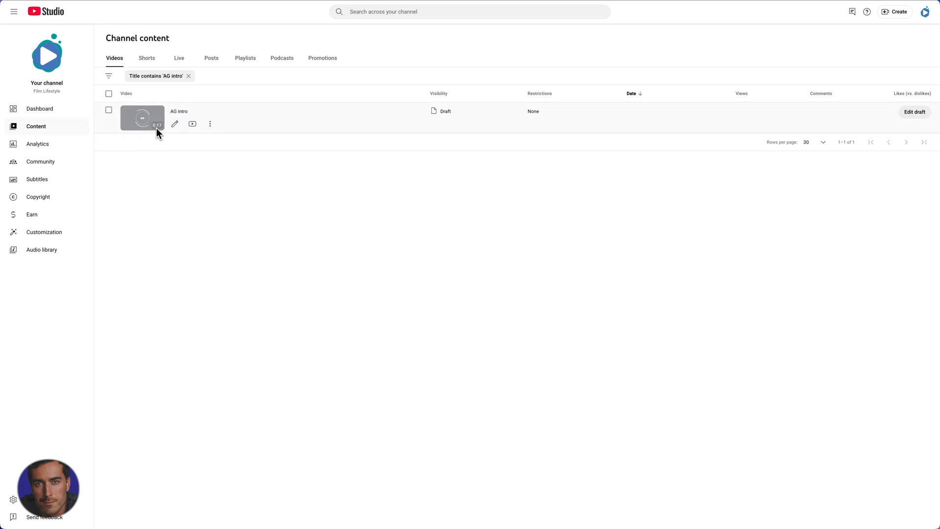
pyautogui.moveTo(174, 124)
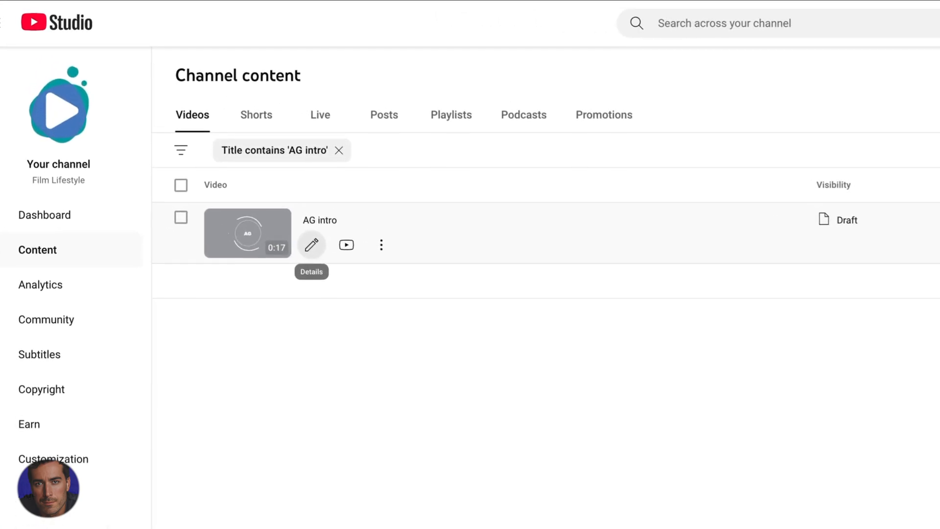
# - Open the AG intro draft's details and go to its Visibility settings
pyautogui.click(311, 244)
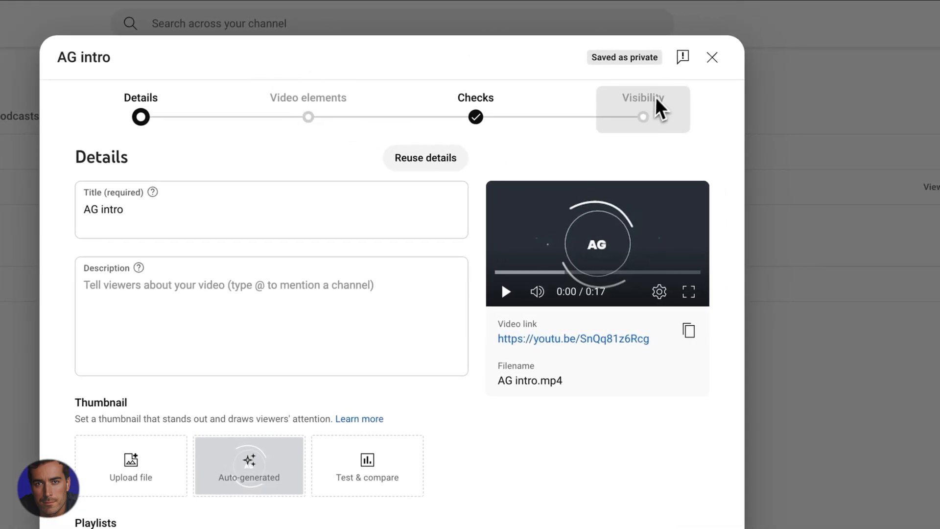
pyautogui.click(642, 109)
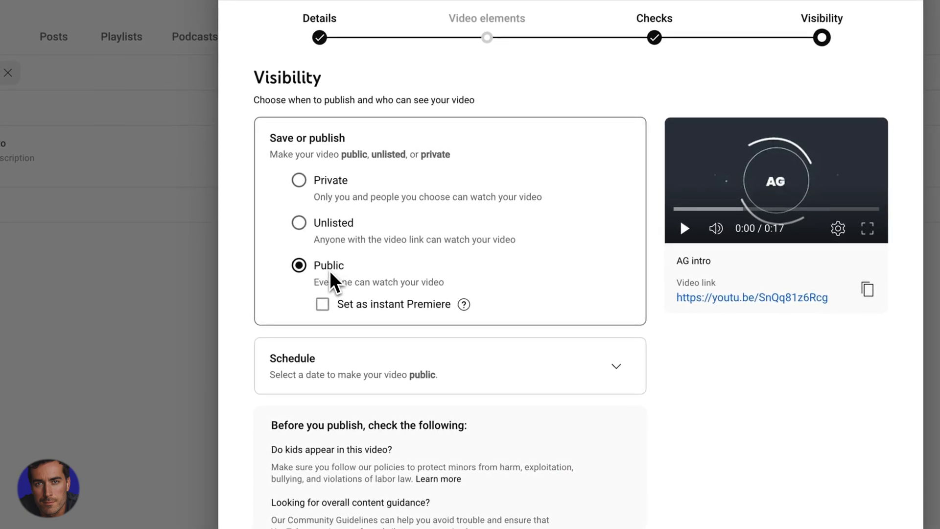
pyautogui.moveTo(340, 142)
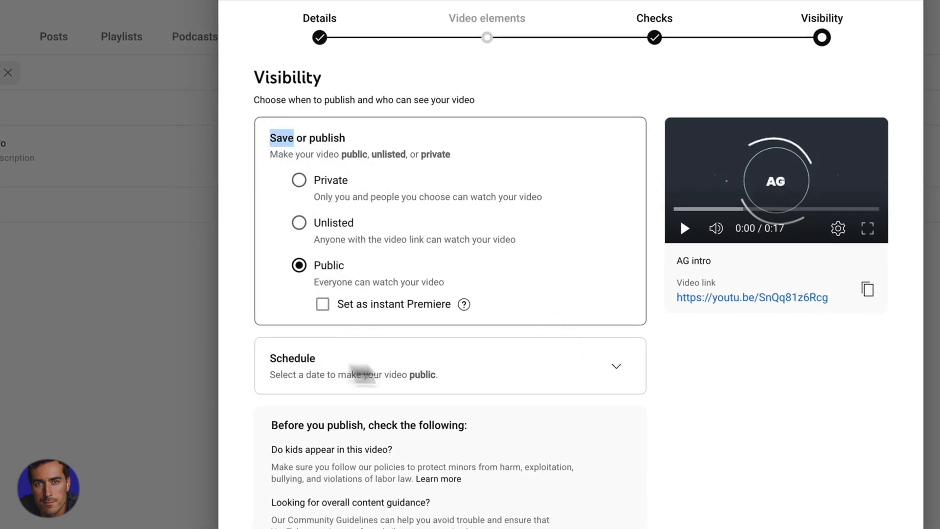
pyautogui.moveTo(616, 366)
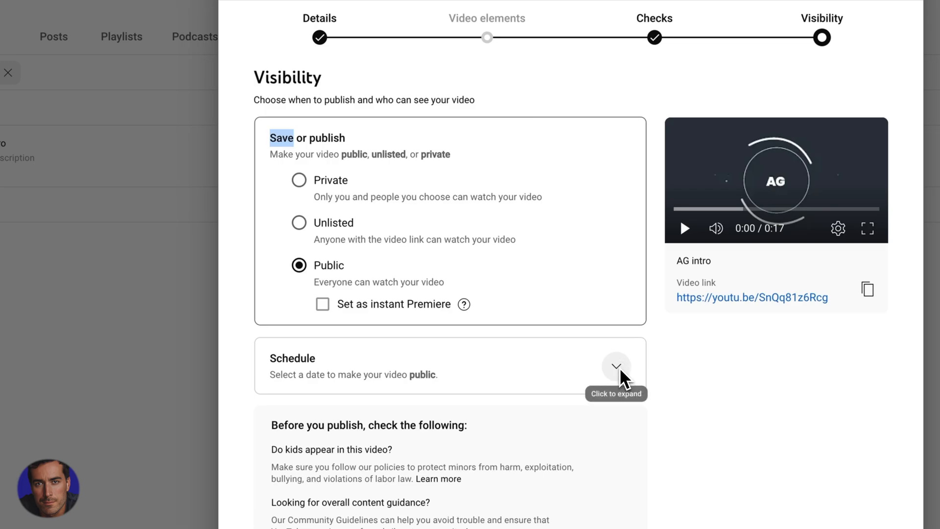
# - Schedule AG intro with December 1, 2024 as the publish date
pyautogui.click(615, 366)
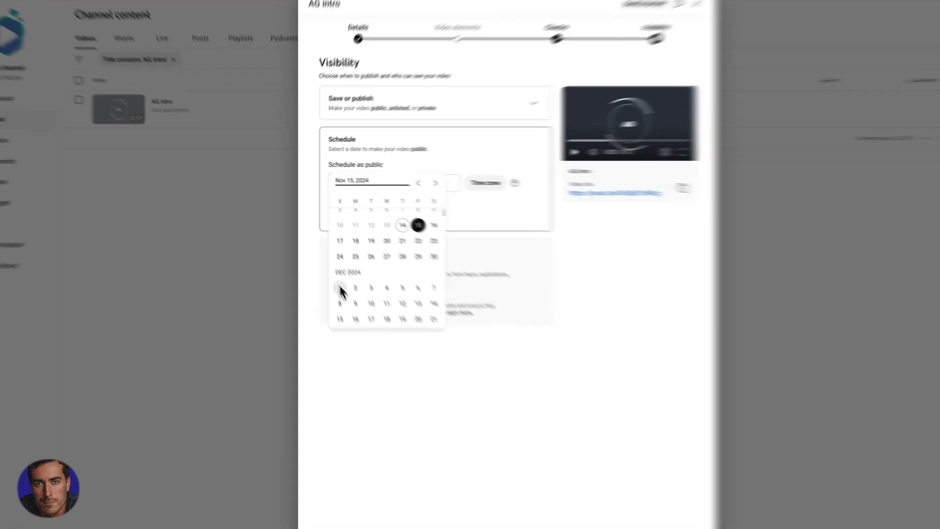
pyautogui.click(339, 288)
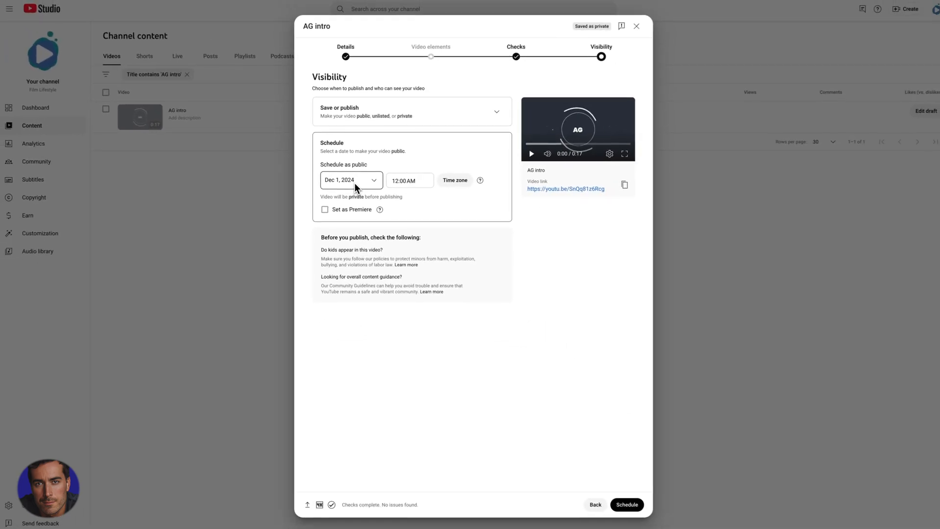
# - Set the scheduled publish time to 10:00 AM
pyautogui.click(406, 180)
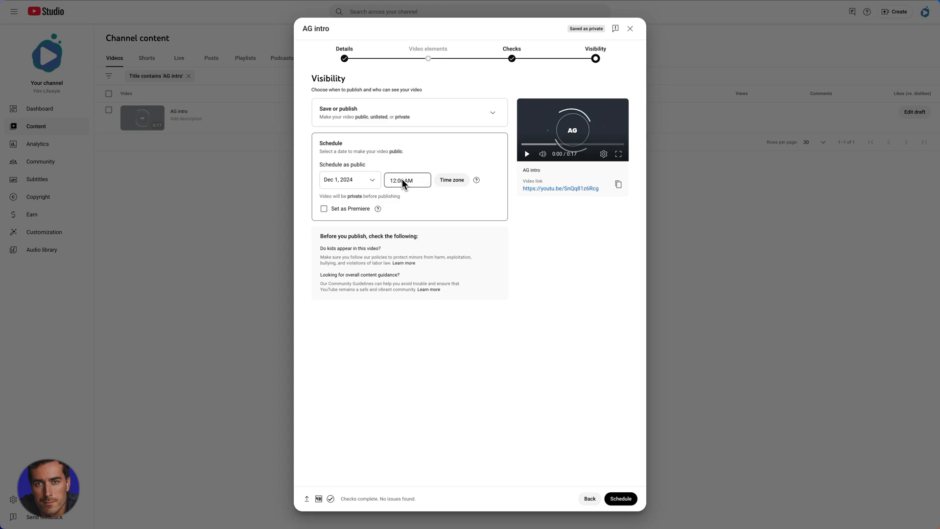
pyautogui.click(407, 179)
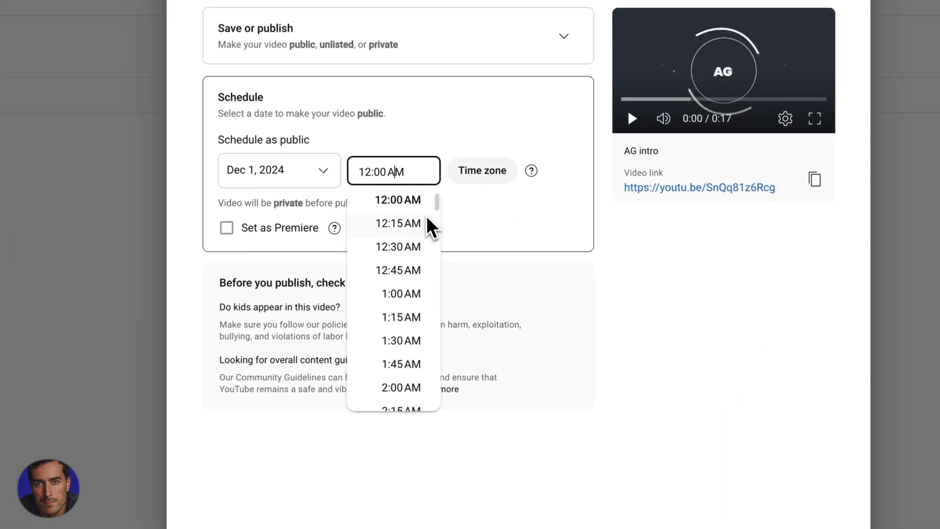
pyautogui.scroll(-3)
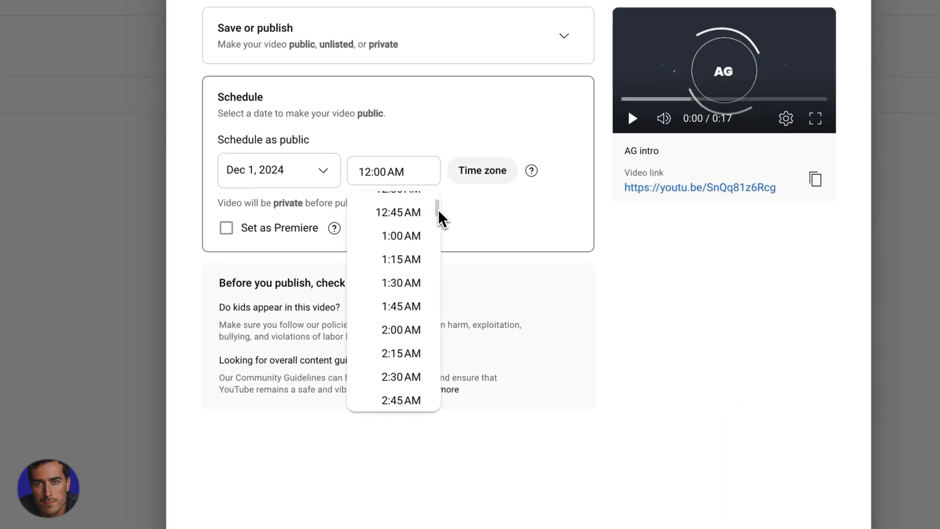
pyautogui.scroll(-3)
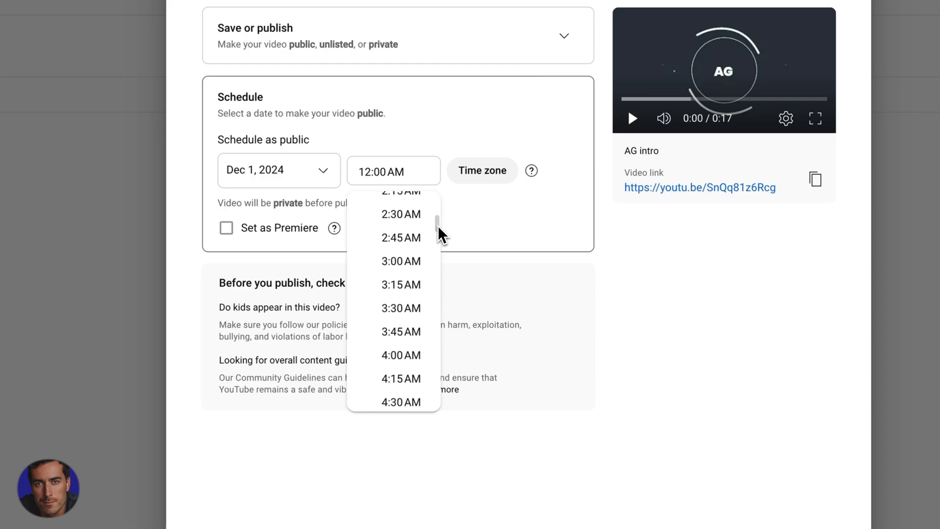
pyautogui.scroll(-3)
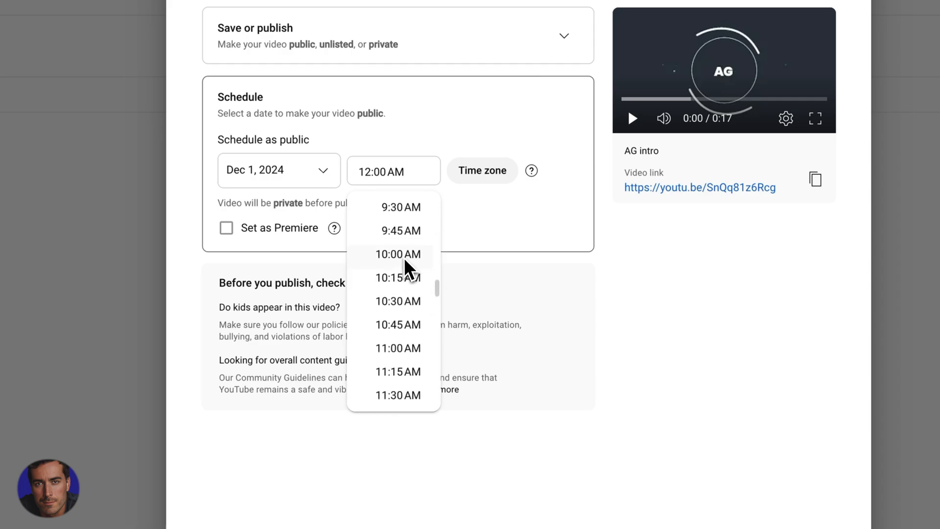
pyautogui.click(398, 254)
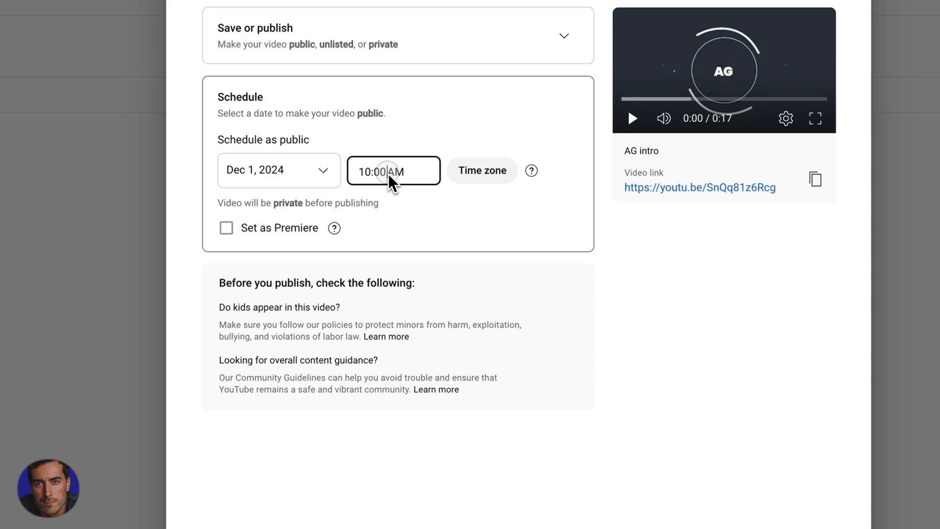
pyautogui.click(393, 171)
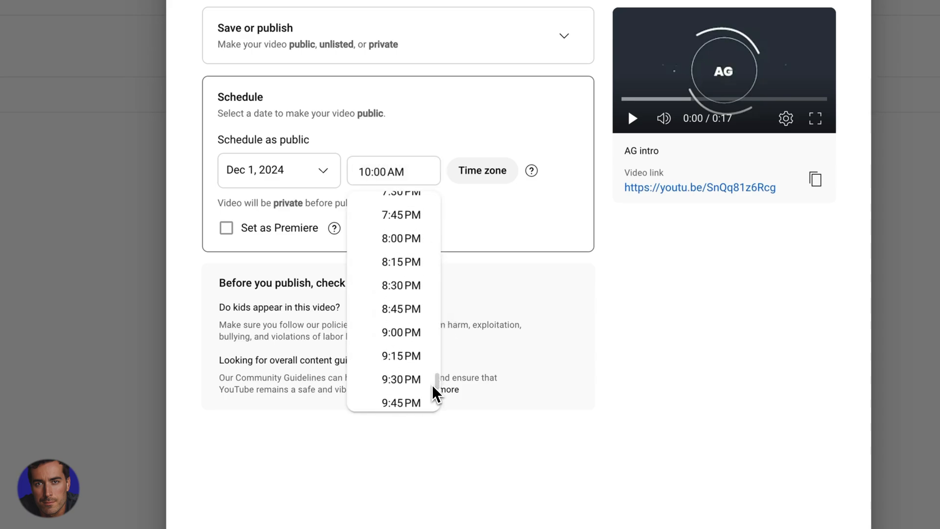
pyautogui.scroll(3)
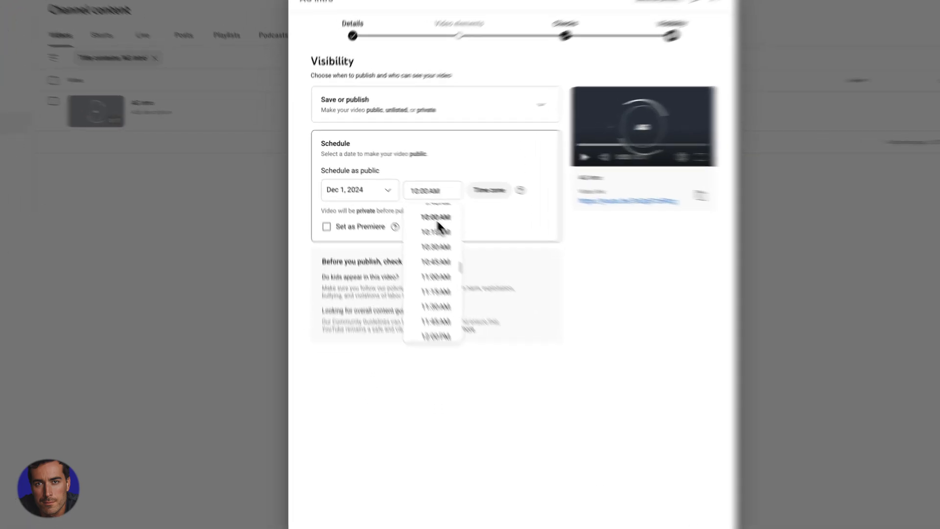
pyautogui.click(434, 217)
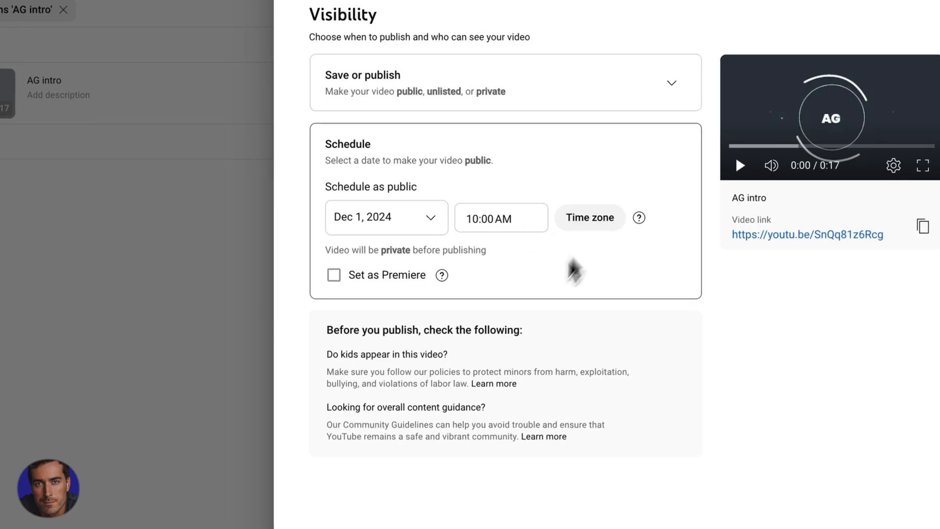
# - Confirm the Dec 1, 2024 10:00 AM schedule for AG intro
pyautogui.click(333, 275)
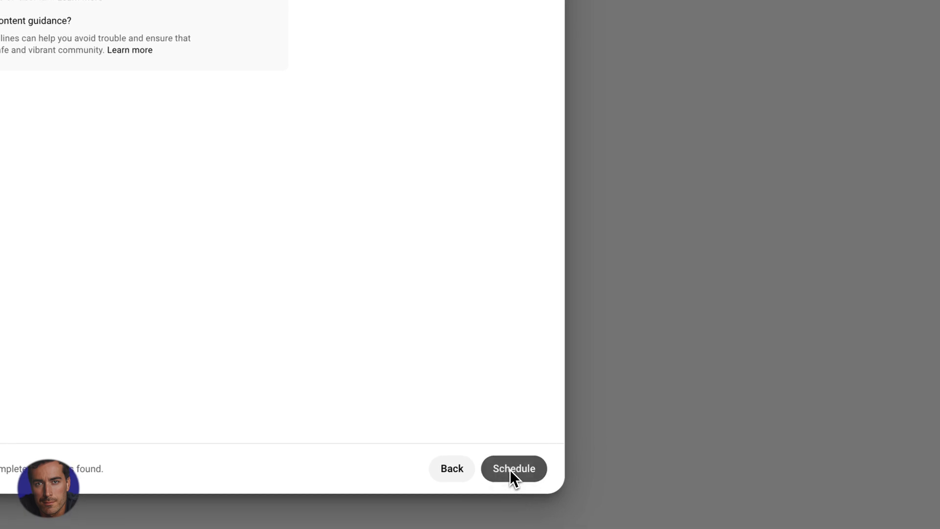
pyautogui.moveTo(441, 249)
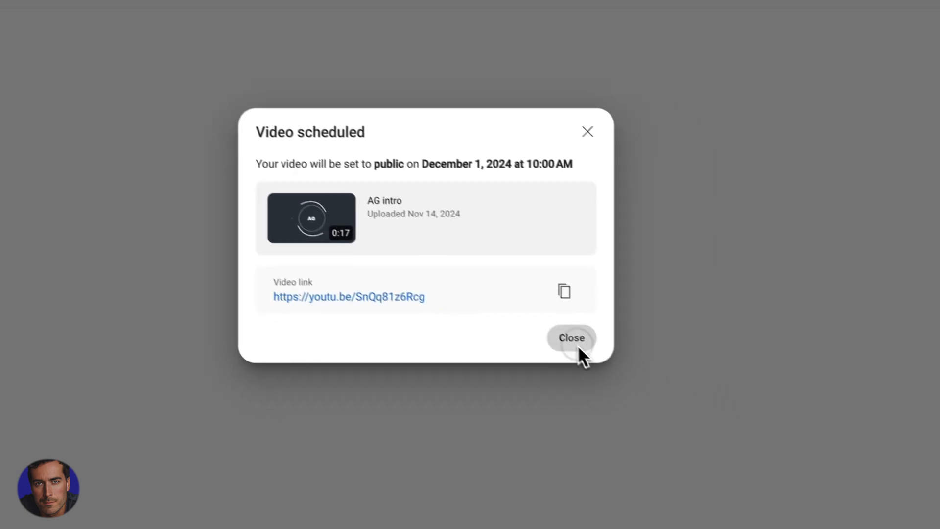
# - Dismiss the scheduled confirmation and open AG intro's Scheduled visibility settings for review
pyautogui.click(569, 337)
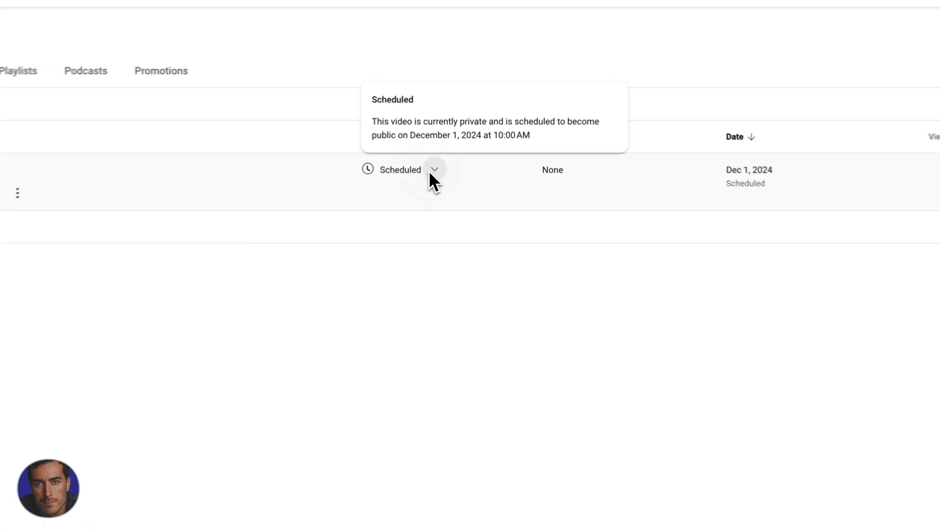
pyautogui.click(434, 170)
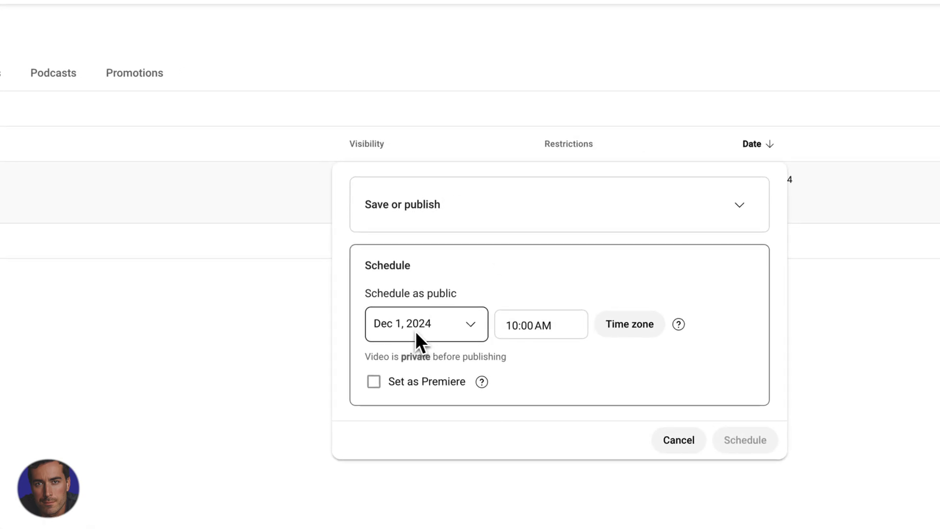